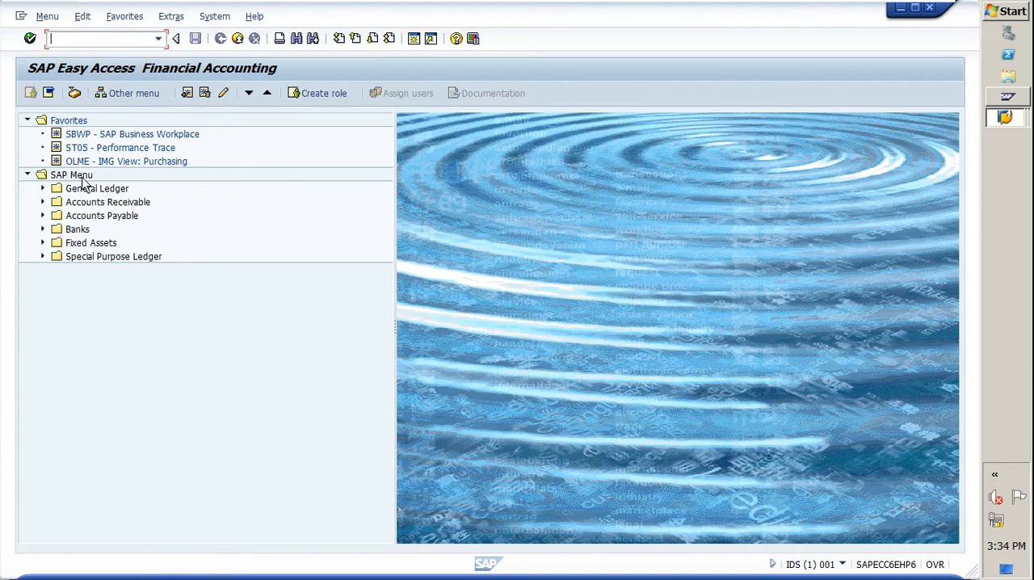
mouse_move(119, 257)
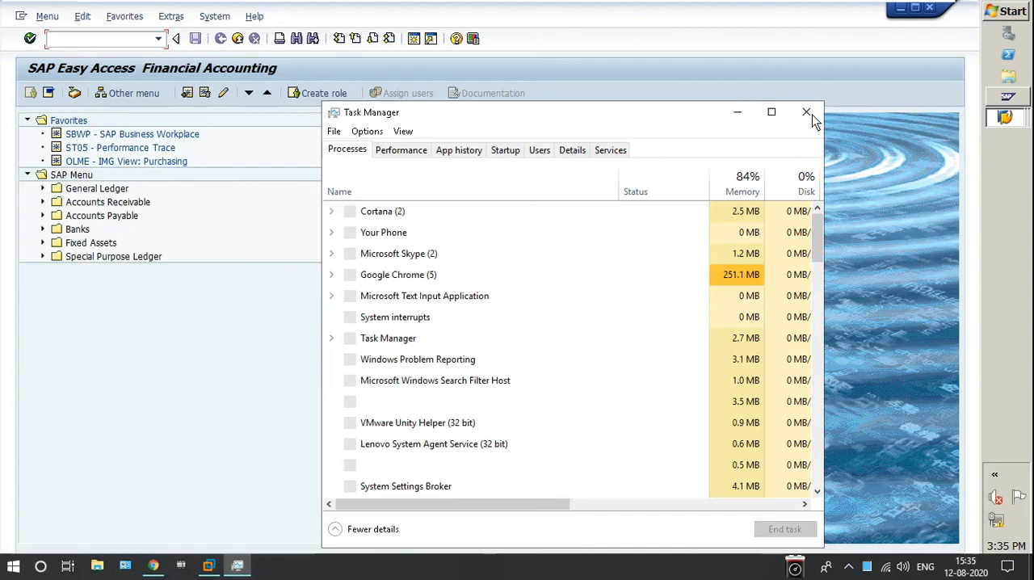
Step: Go to Maintain User Profile (SU3) Defaults and start a search on the Start menu field
left_click(804, 112)
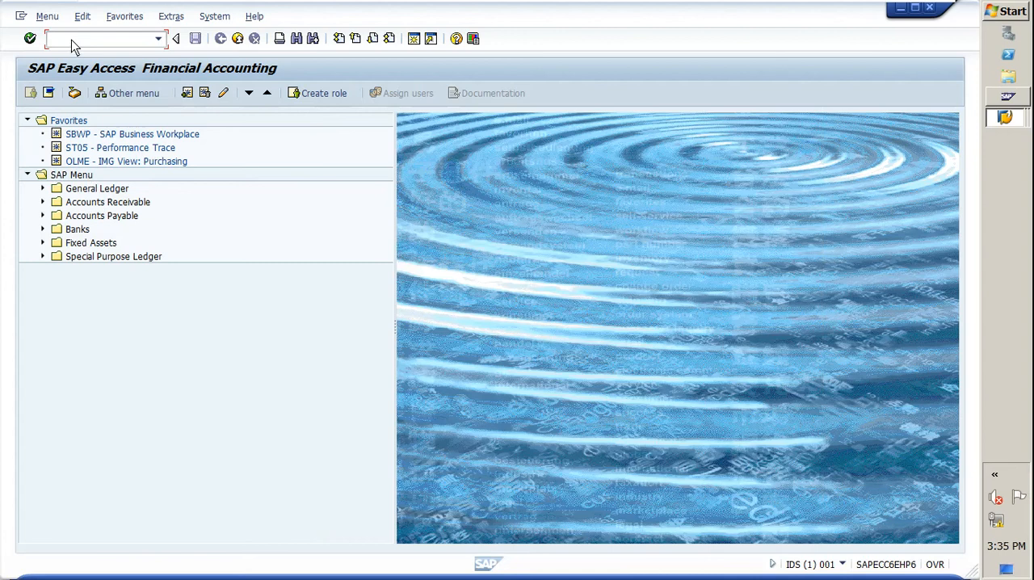
mouse_move(89, 194)
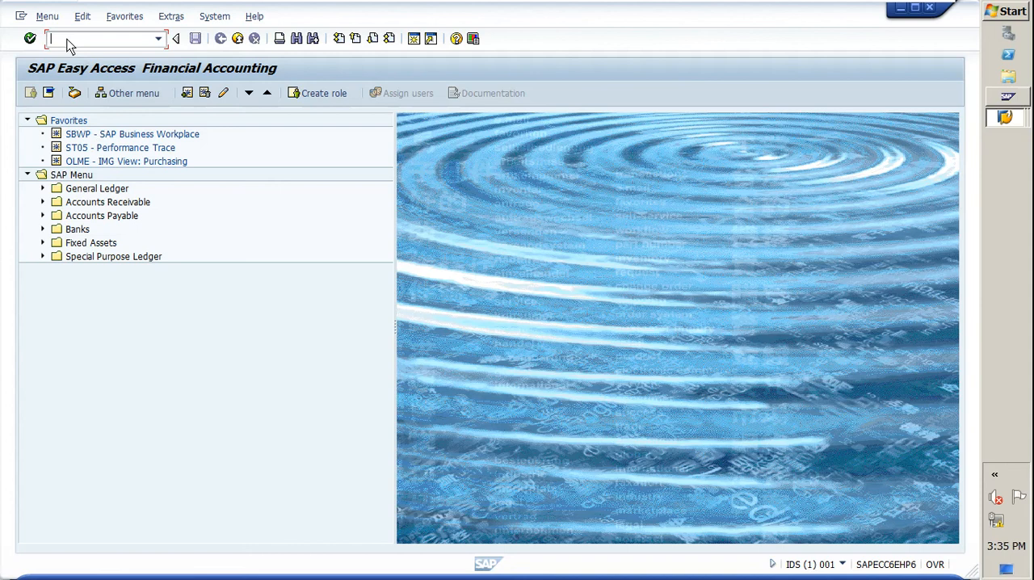
type("SU")
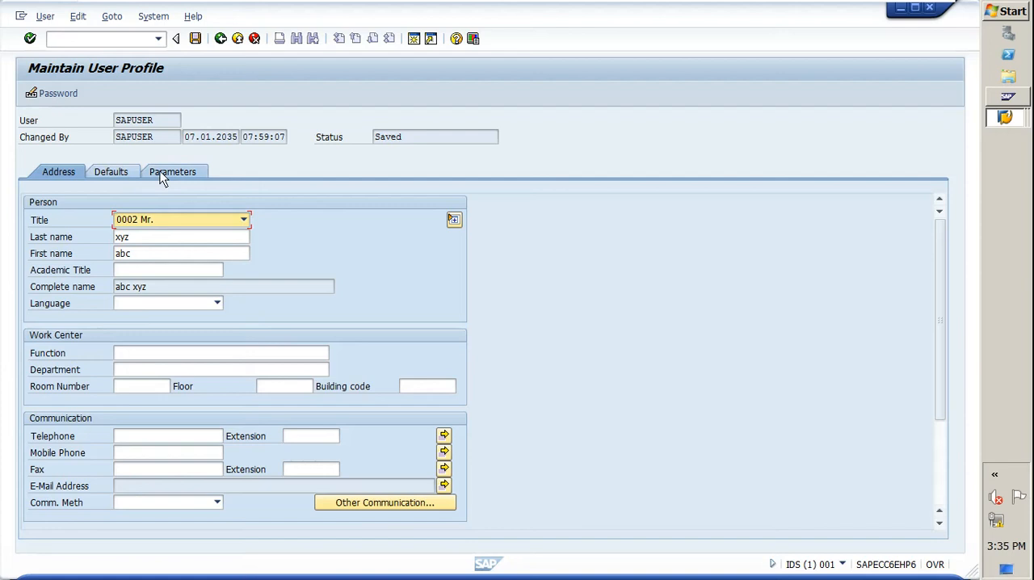
left_click(110, 171)
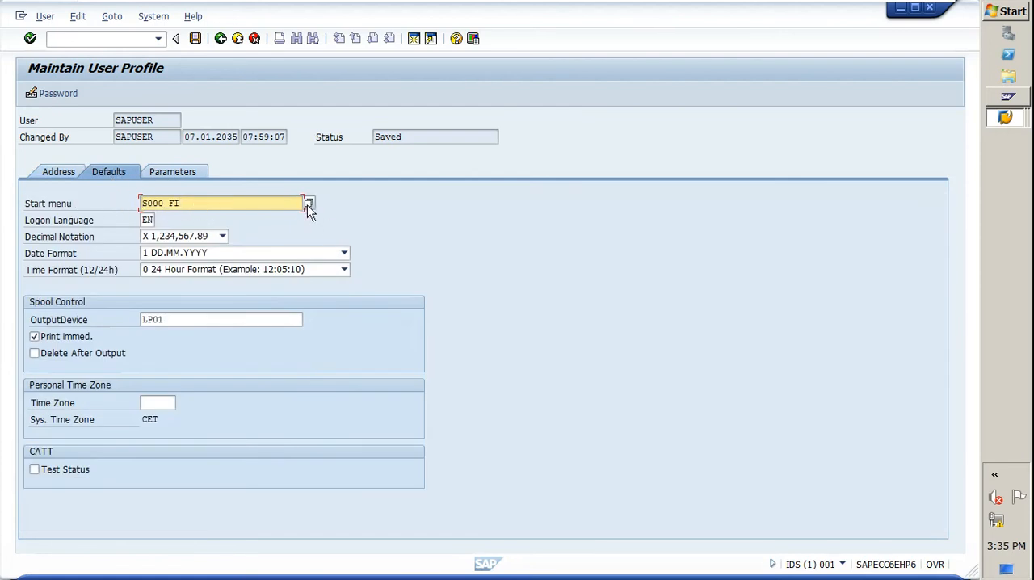
left_click(309, 203)
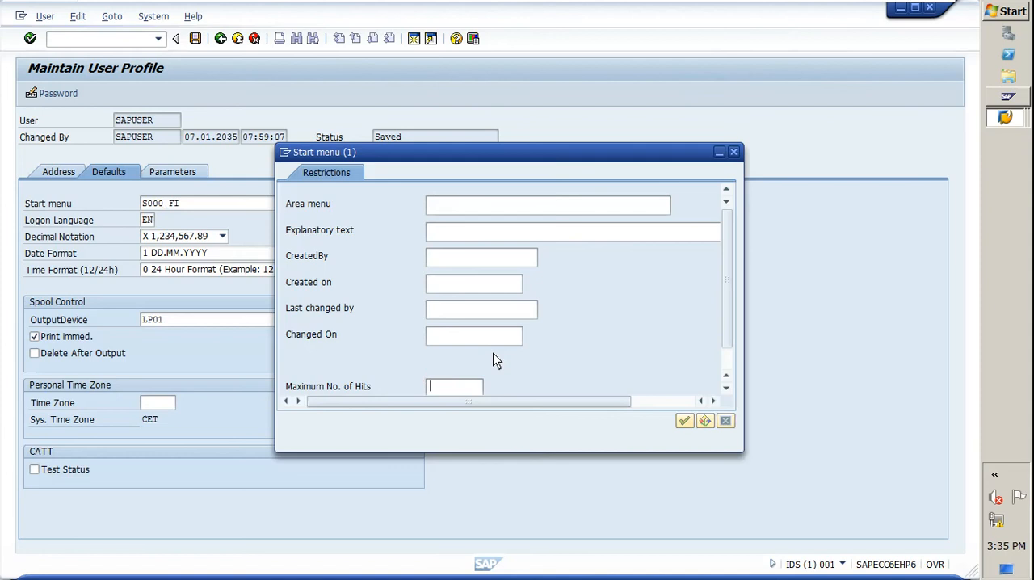
Step: List all 1626 area menus and scroll the hit list down to S000_FI Financial Accounting
left_click(685, 420)
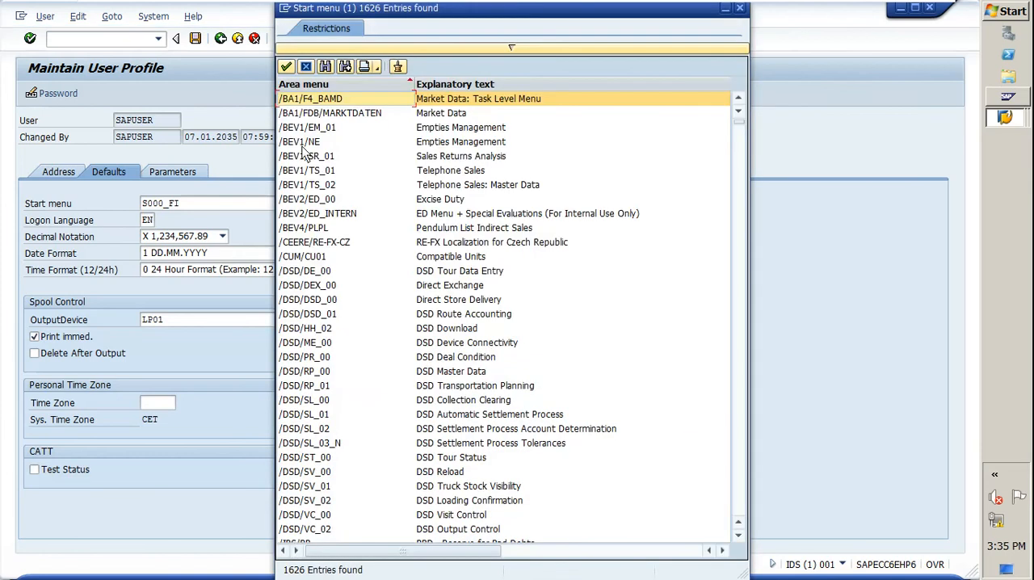
mouse_move(380, 136)
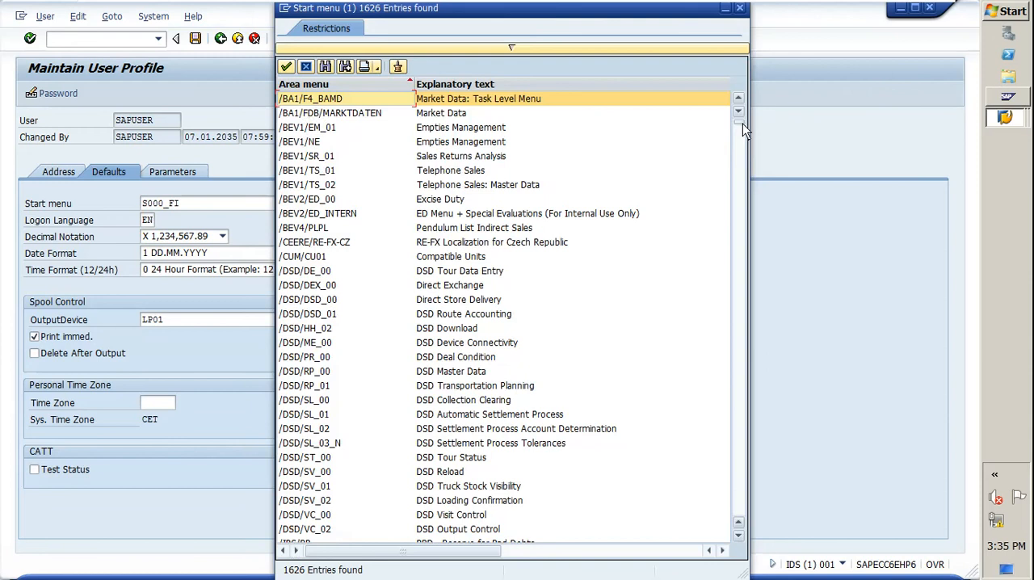
scroll("down", 3)
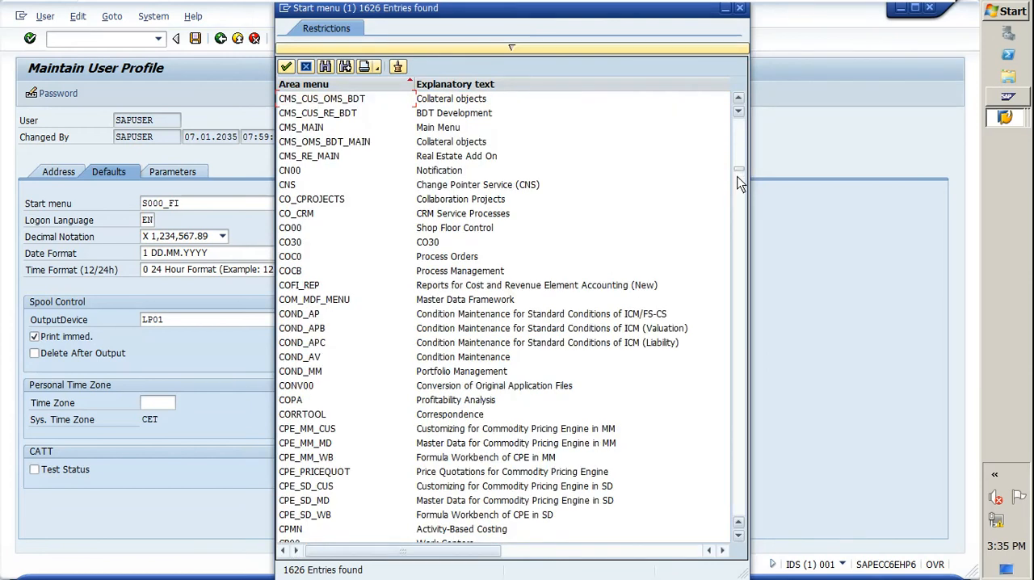
scroll("down", 3)
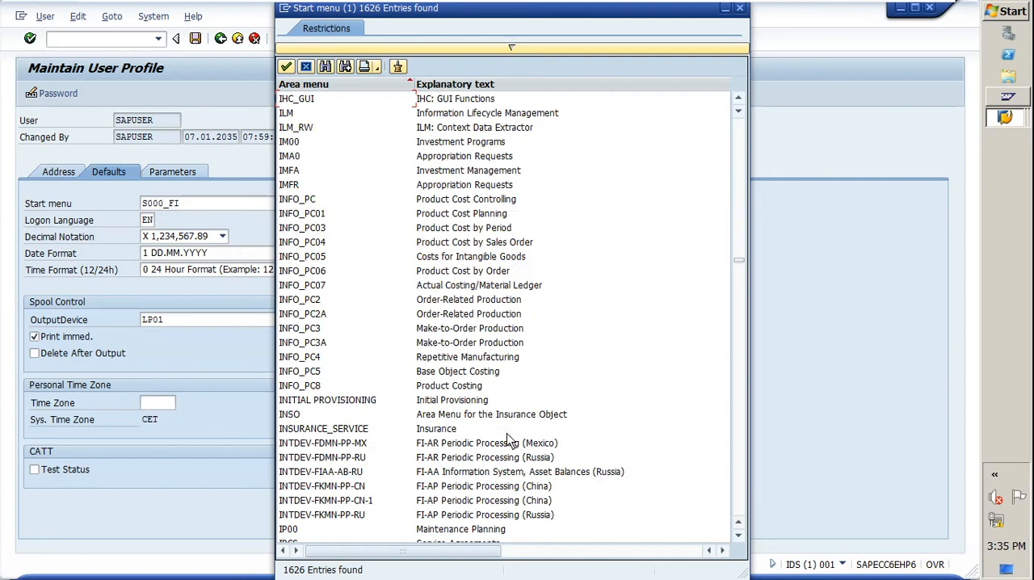
scroll("down", 3)
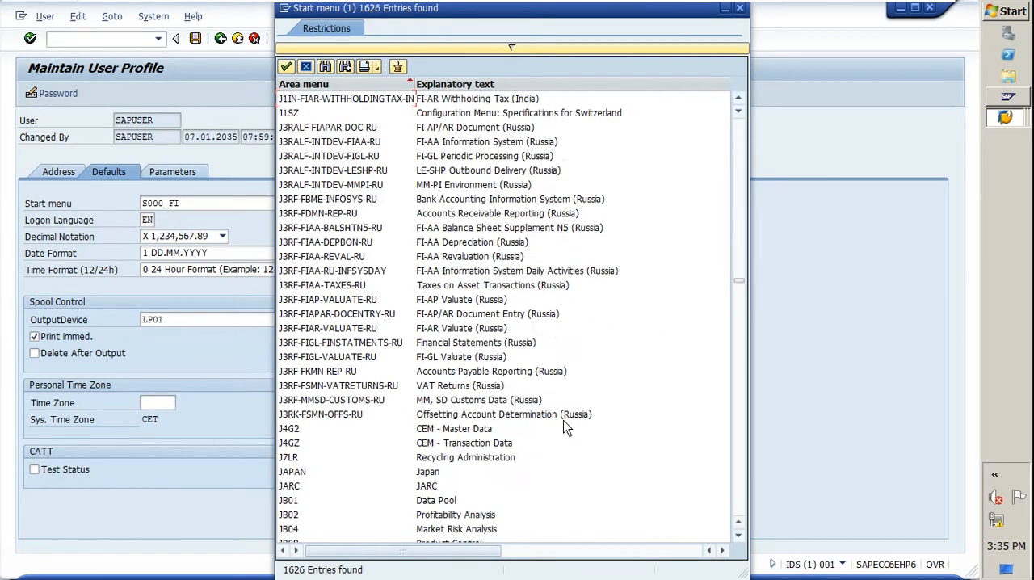
scroll("down", 3)
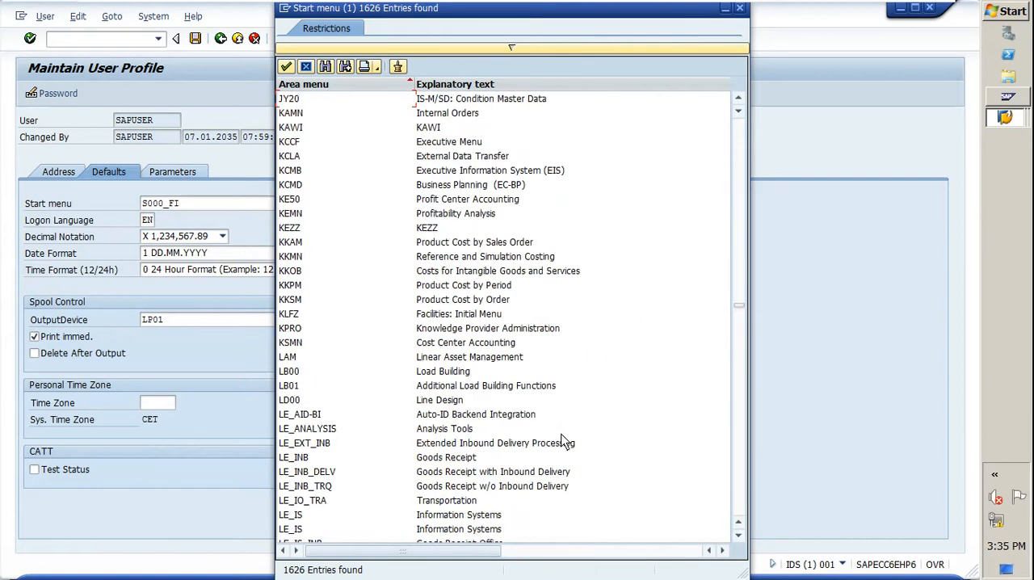
scroll("down", 3)
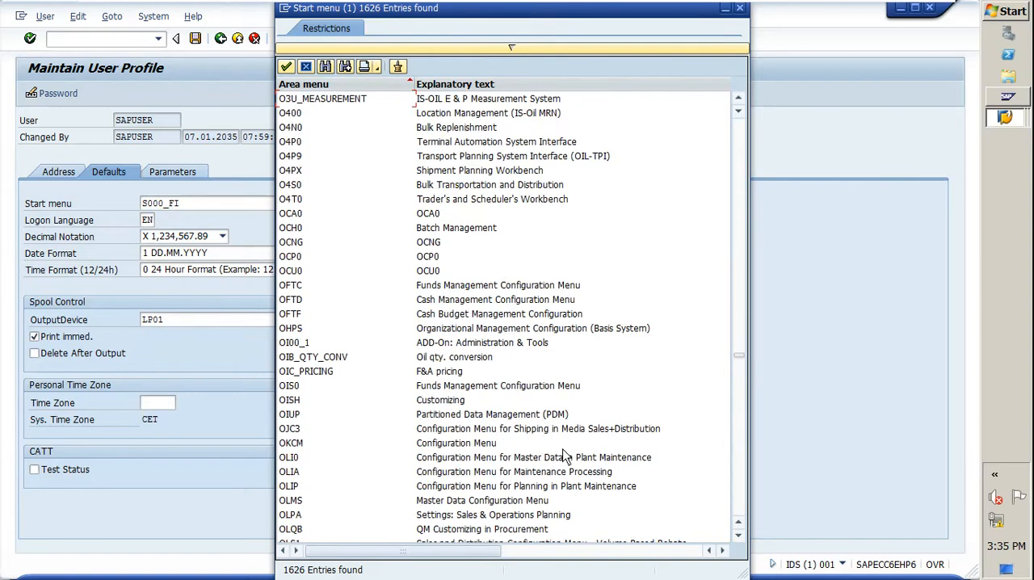
scroll("down", 3)
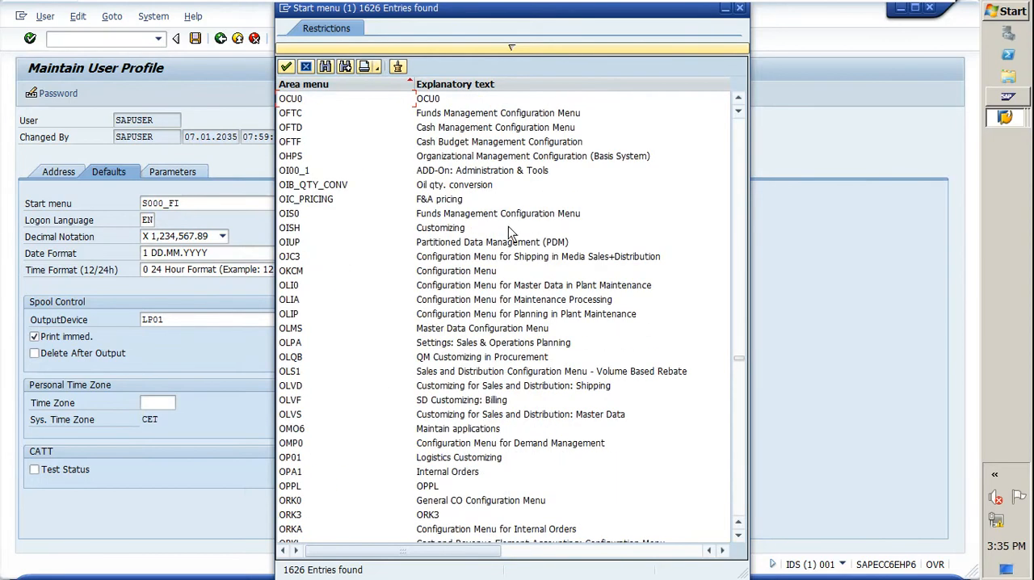
mouse_move(533, 331)
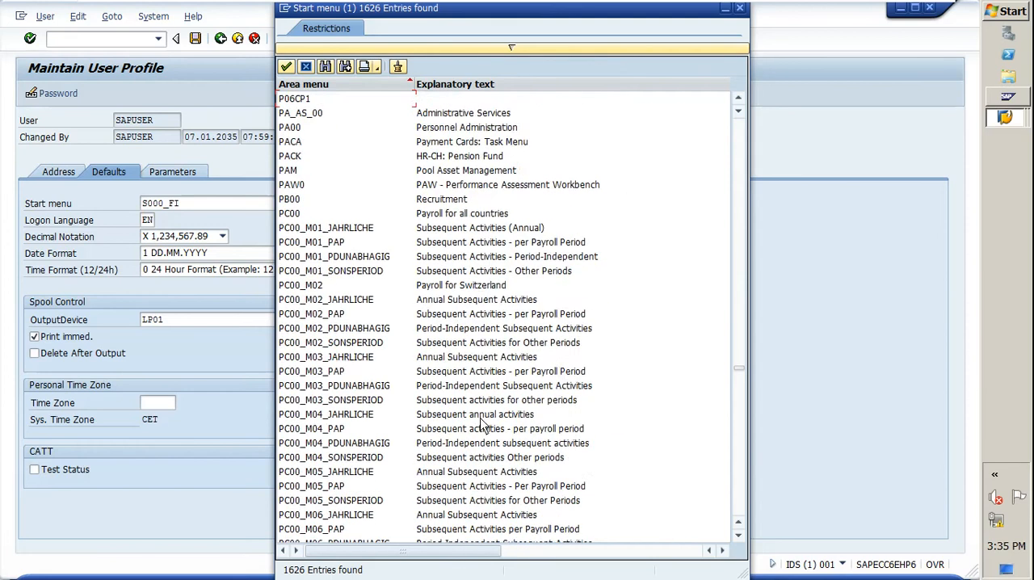
scroll("down", 3)
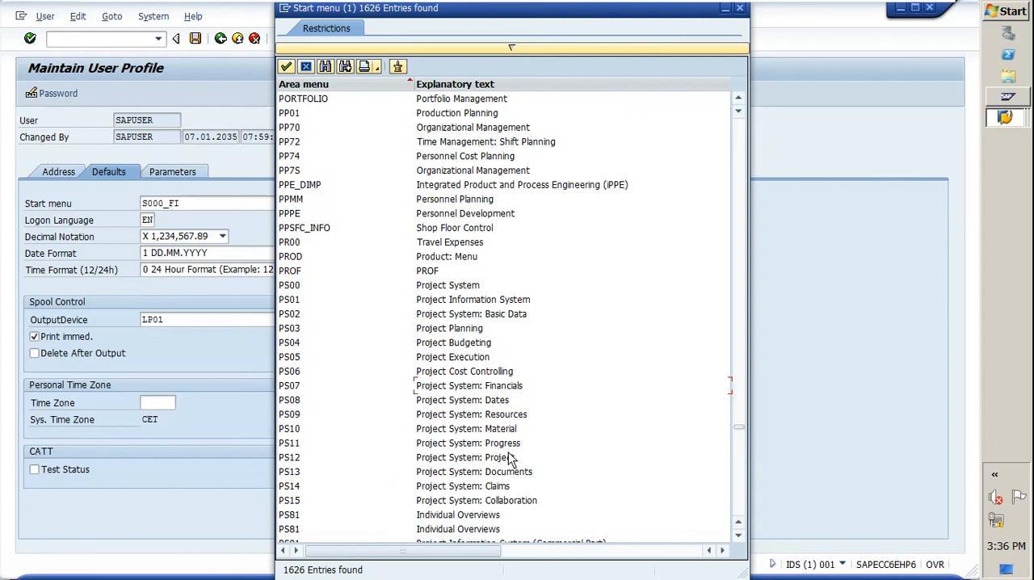
scroll("down", 3)
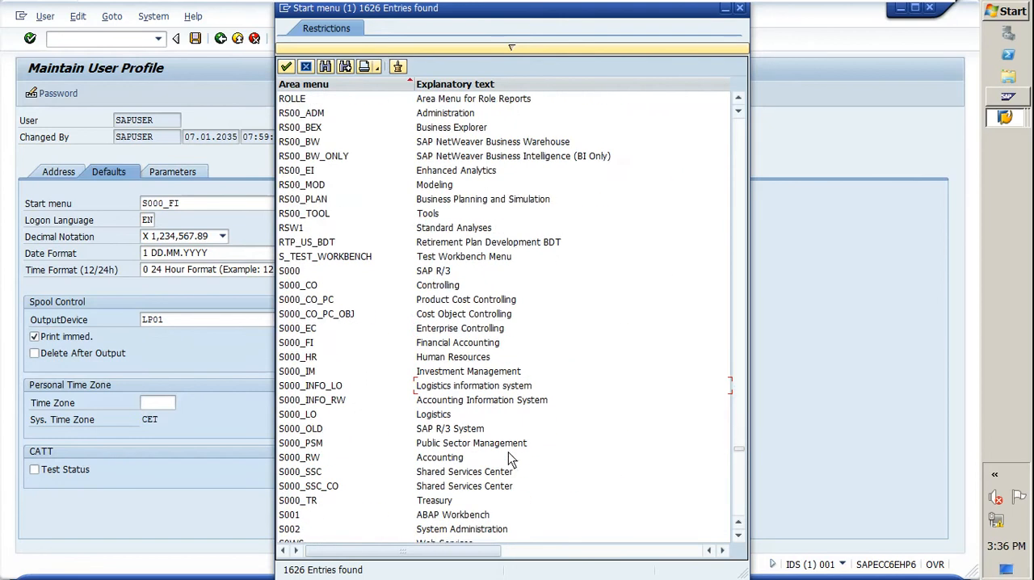
scroll("down", 3)
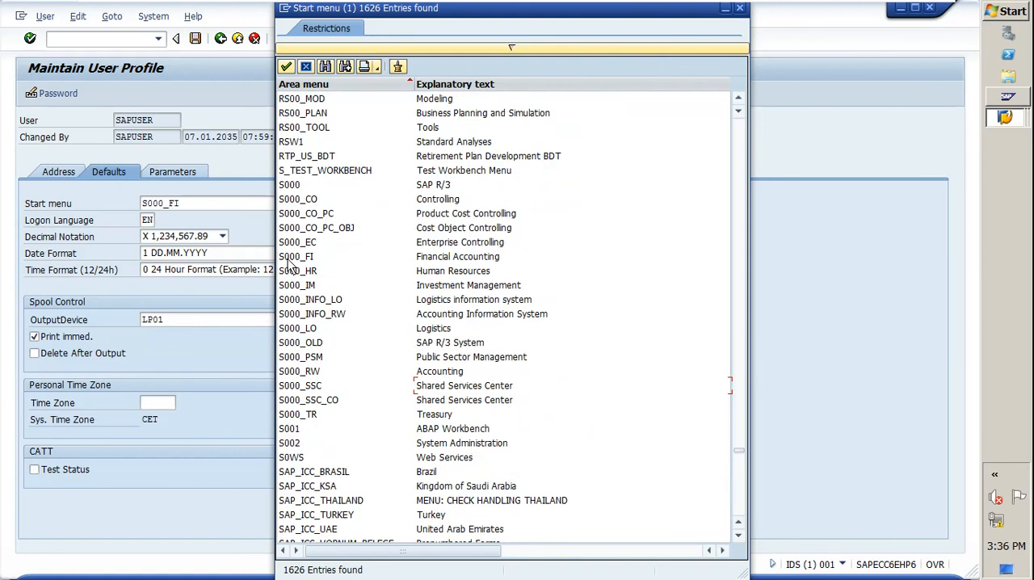
mouse_move(313, 268)
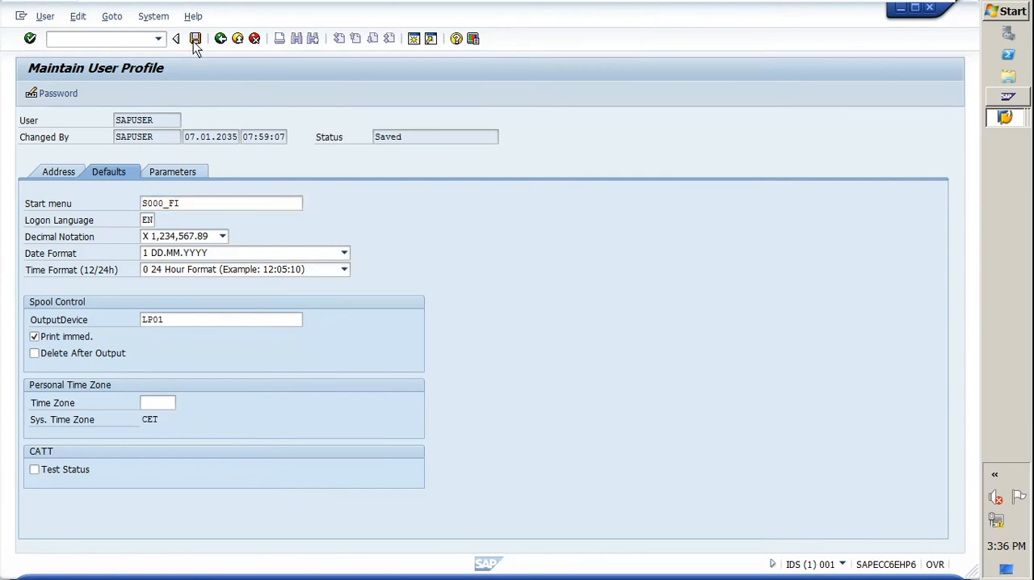
Step: Save the profile, leave via /nme, and return to SAP Easy Access with the Financial Accounting menu
left_click(176, 39)
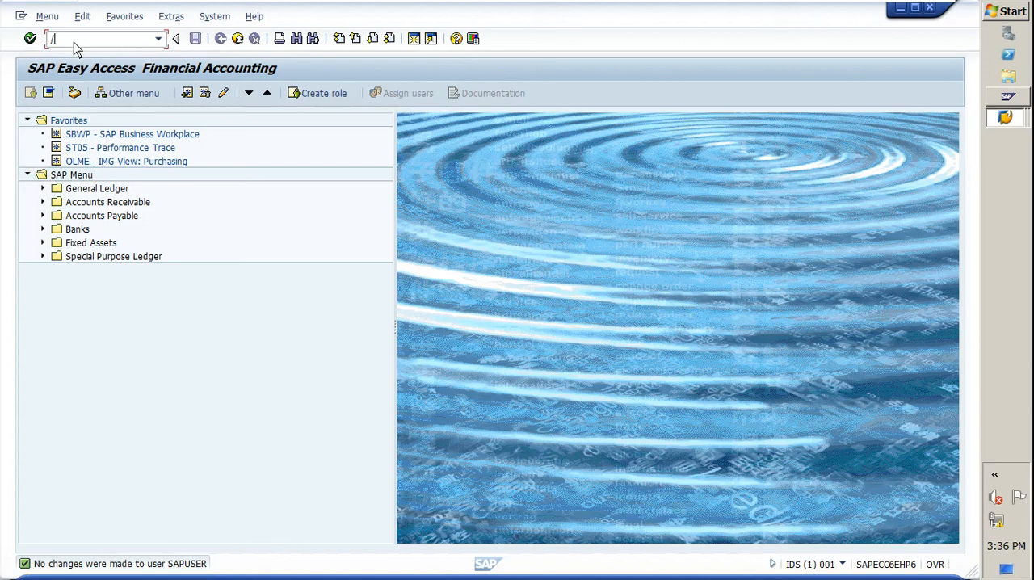
type("NME")
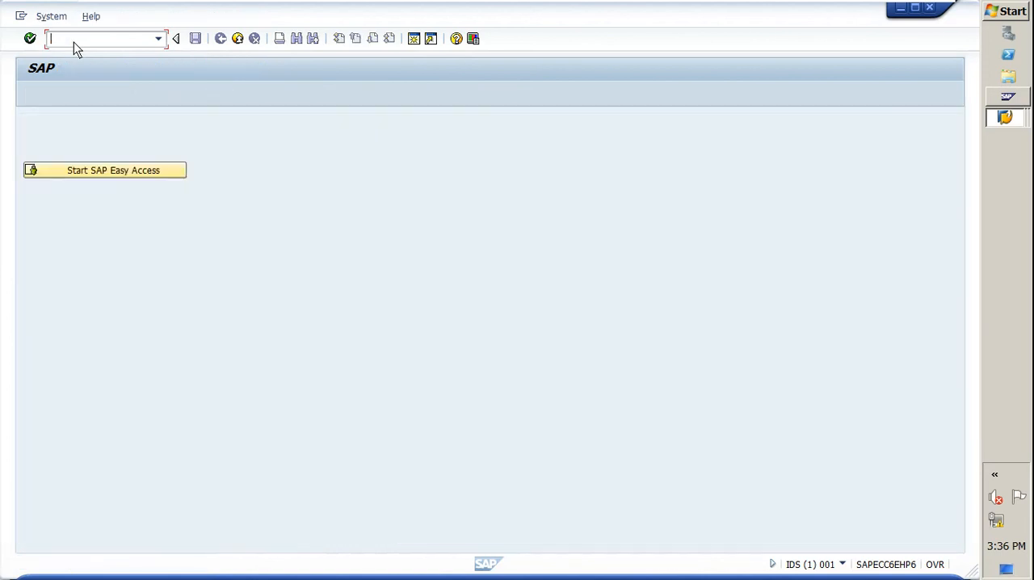
left_click(113, 169)
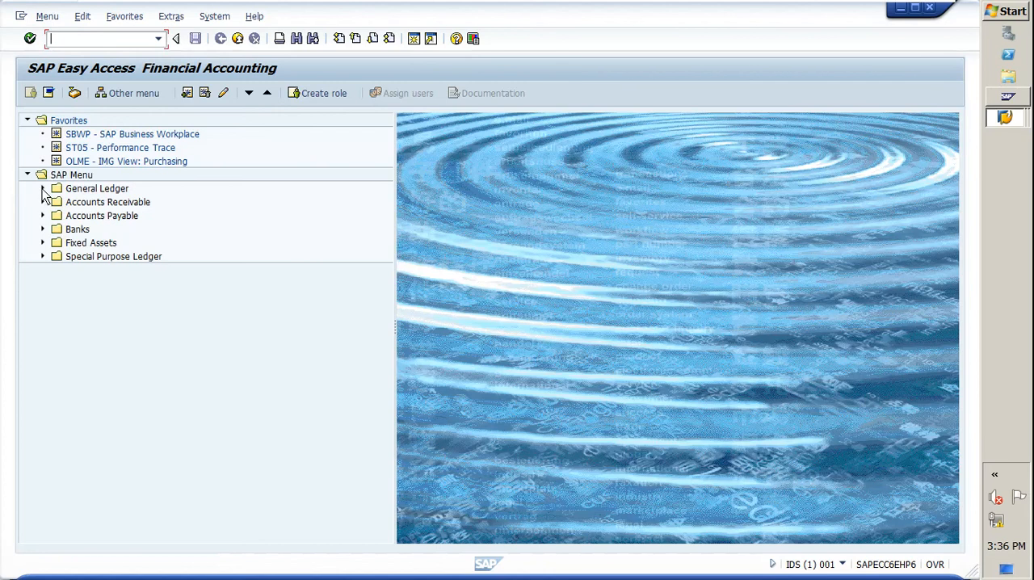
Step: Expand General Ledger > Document Entry > Reference Documents to show the posting transactions
left_click(42, 187)
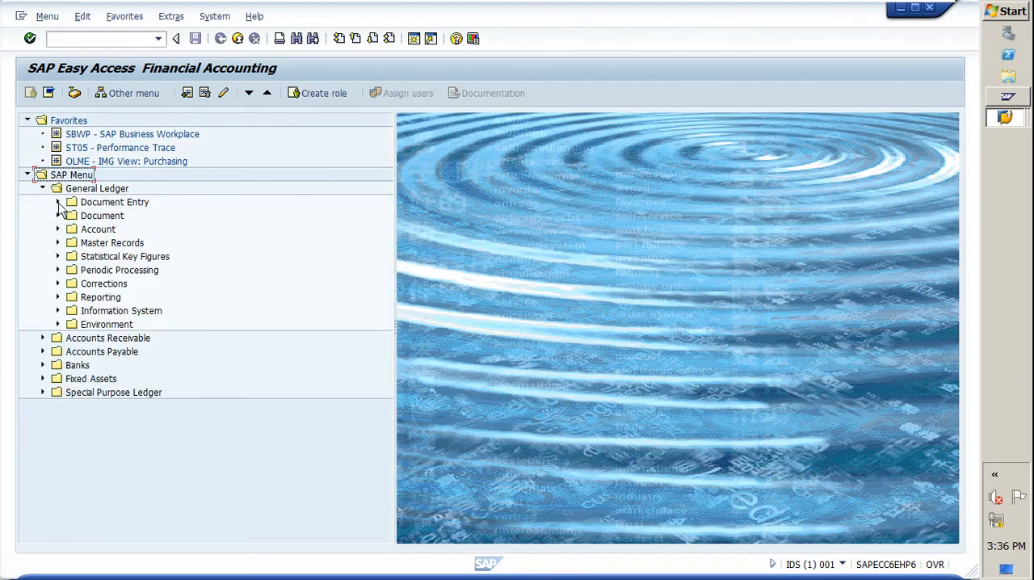
left_click(59, 202)
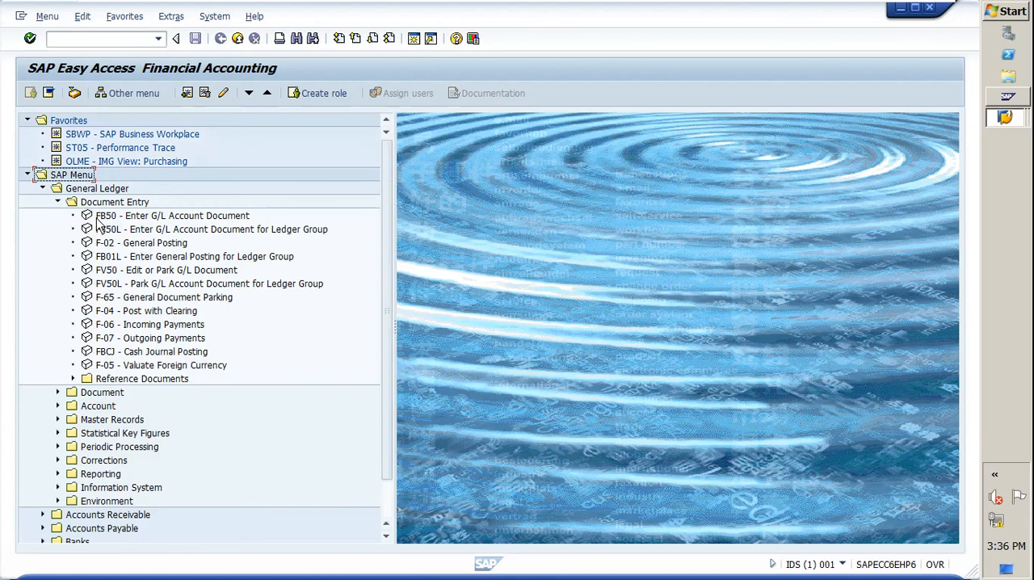
mouse_move(126, 230)
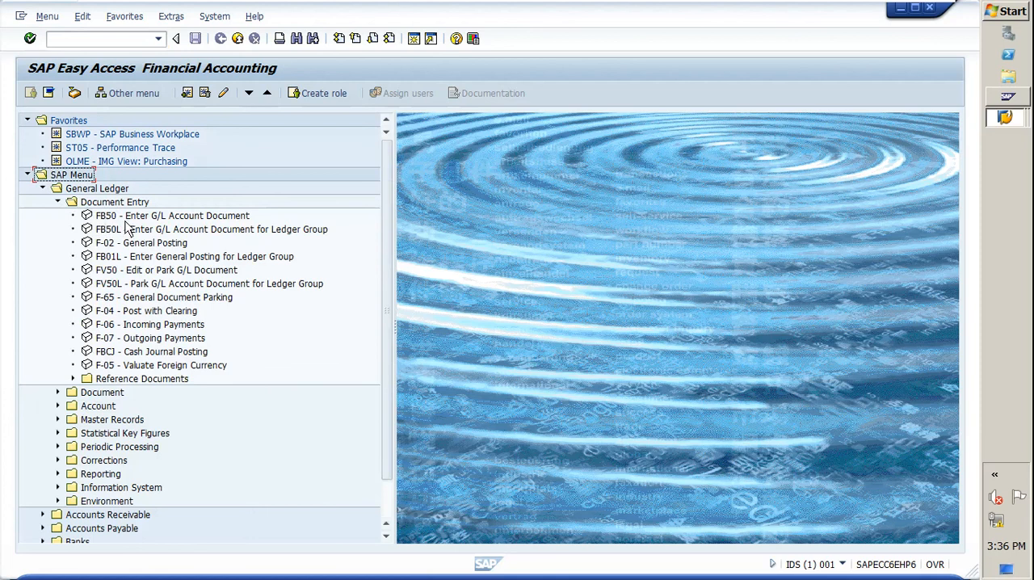
mouse_move(187, 241)
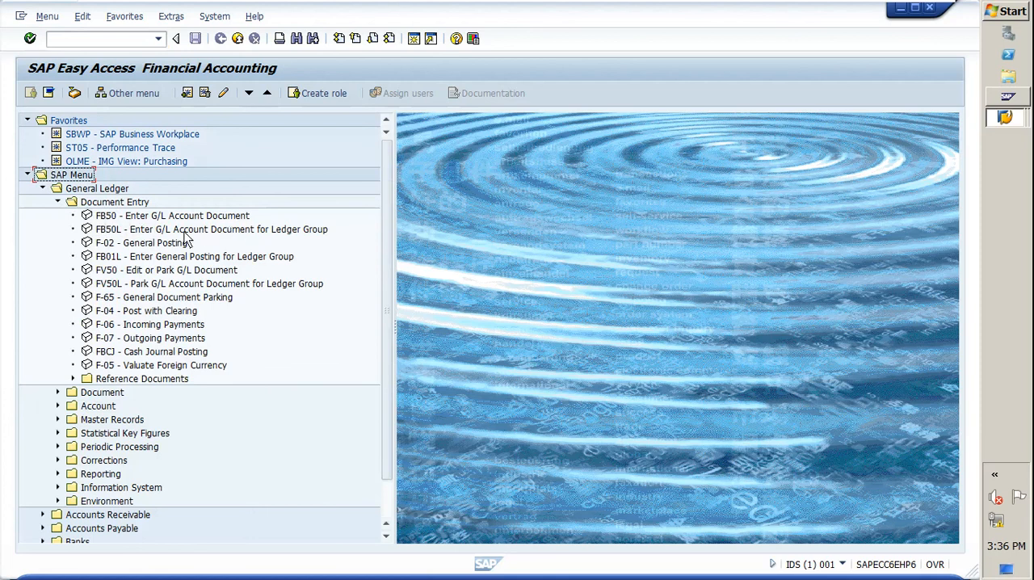
mouse_move(94, 314)
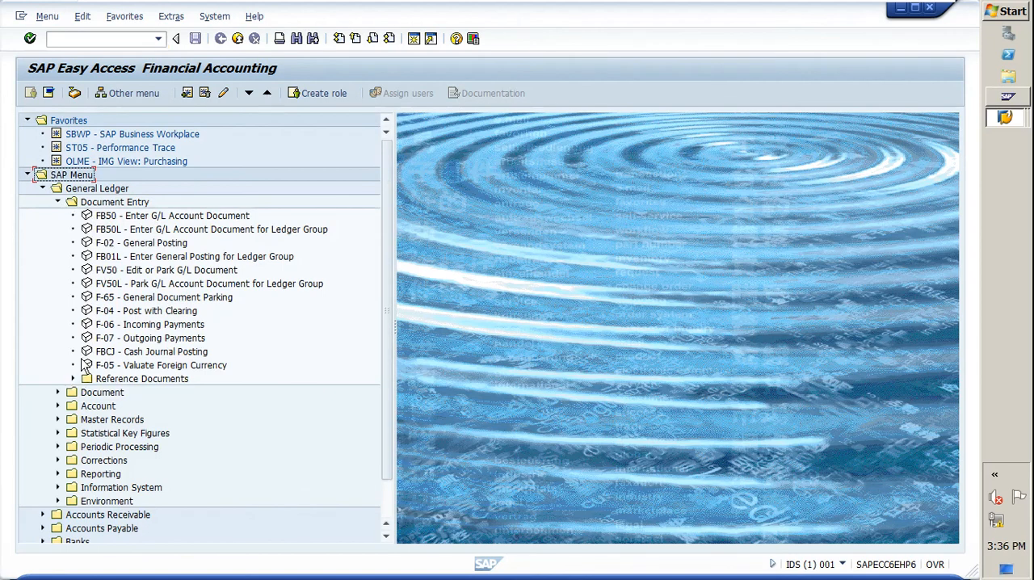
mouse_move(78, 386)
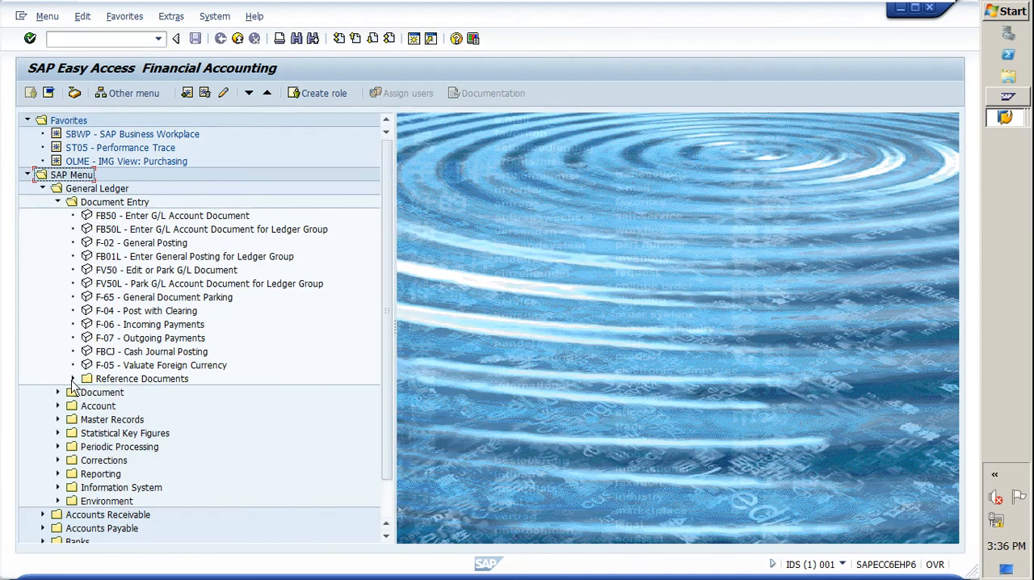
left_click(87, 378)
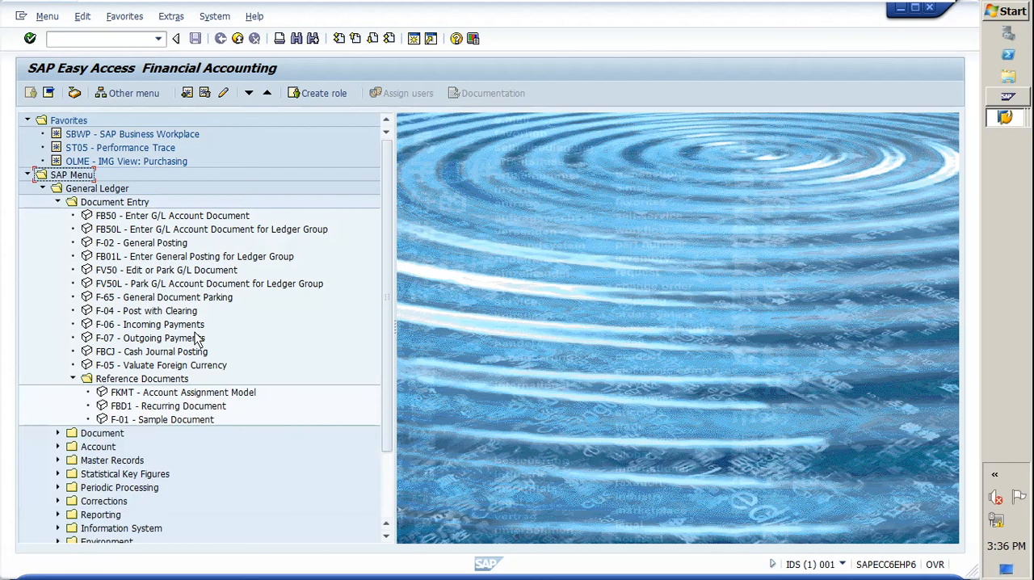